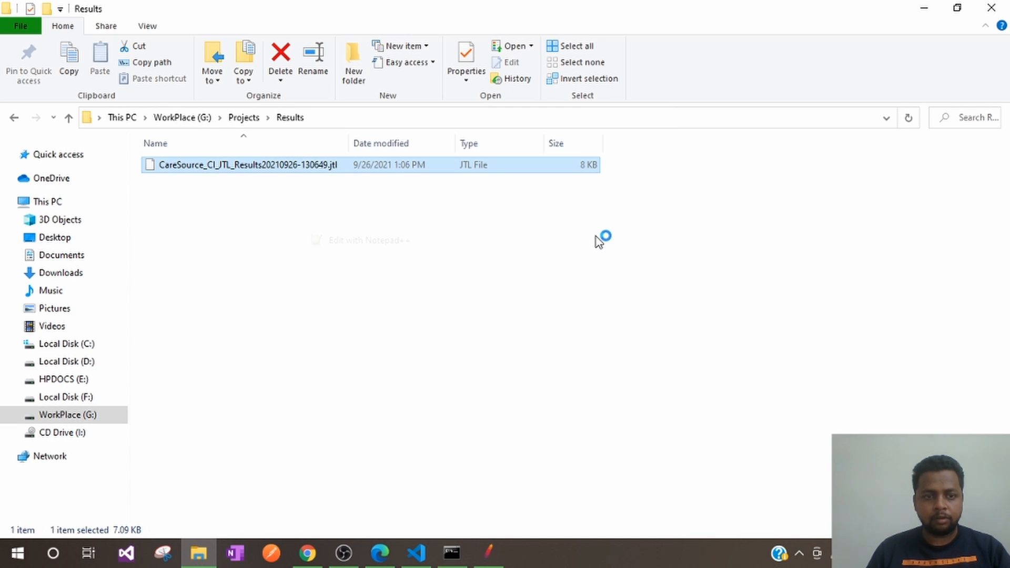
Open the JTL results file to read its XML, then close it and reselect it.
{"action": "double_click", "coordinate": [246, 164]}
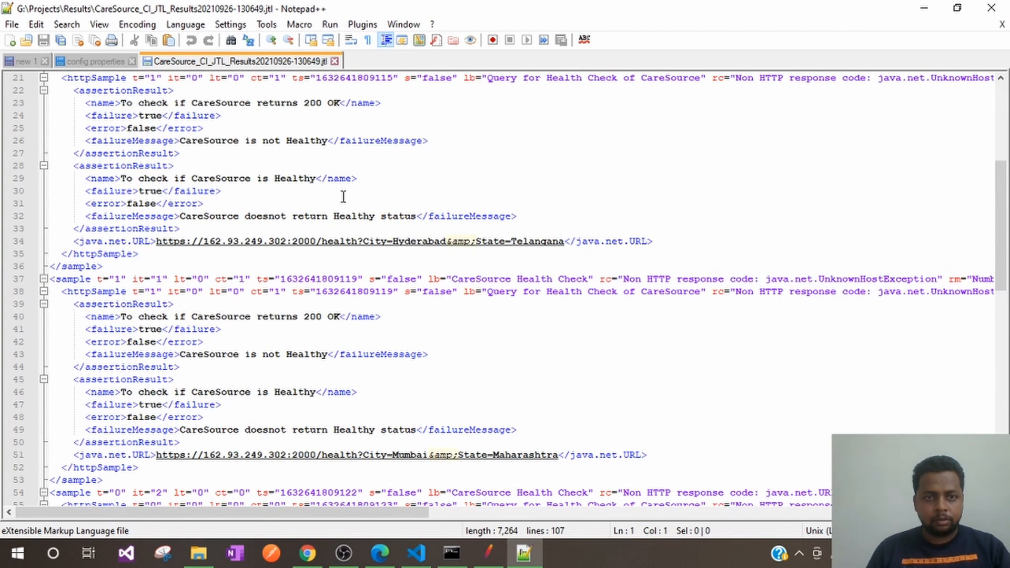
{"action": "left_click", "coordinate": [93, 60]}
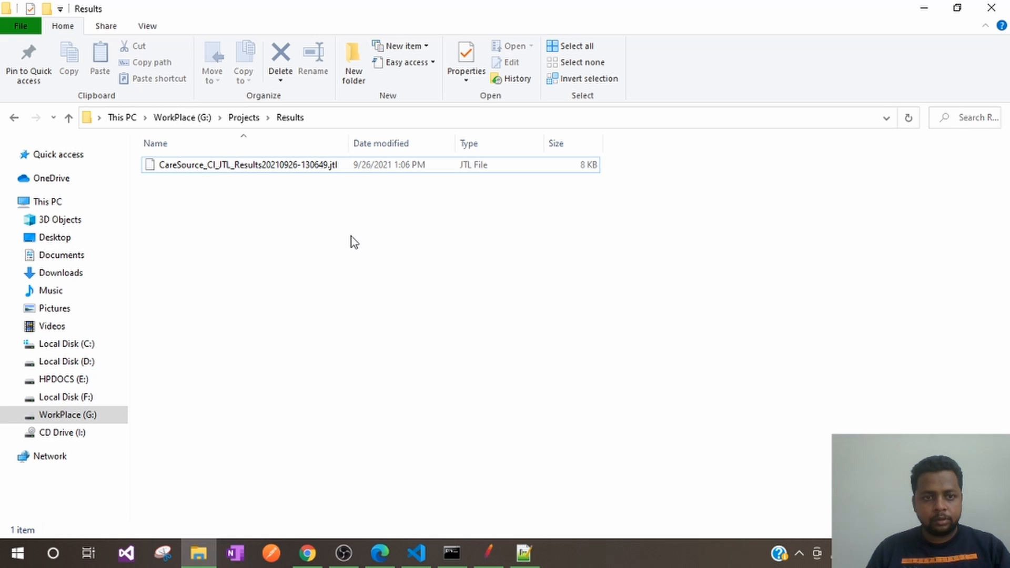
{"action": "mouse_move", "coordinate": [509, 226]}
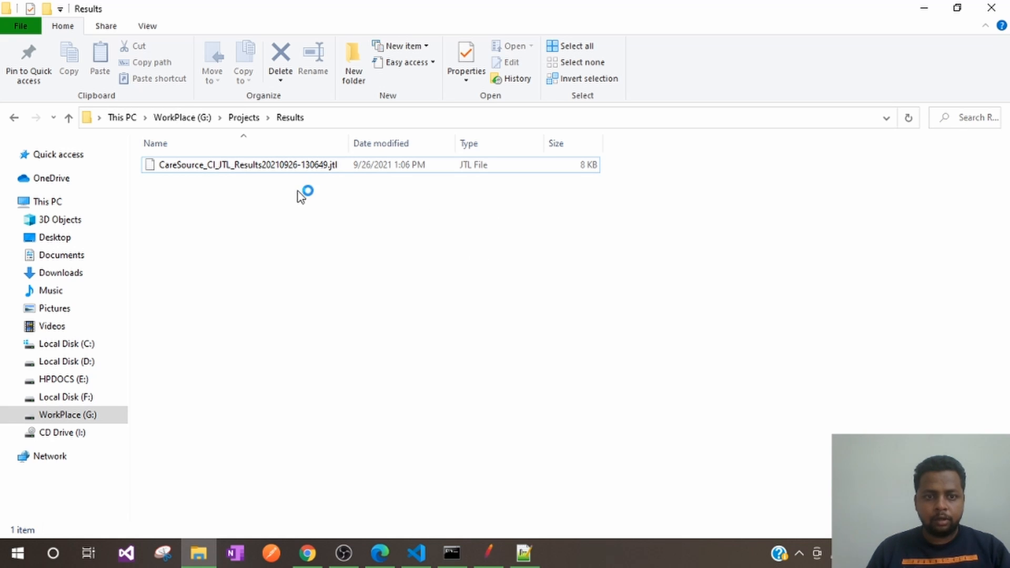
{"action": "left_click", "coordinate": [245, 165]}
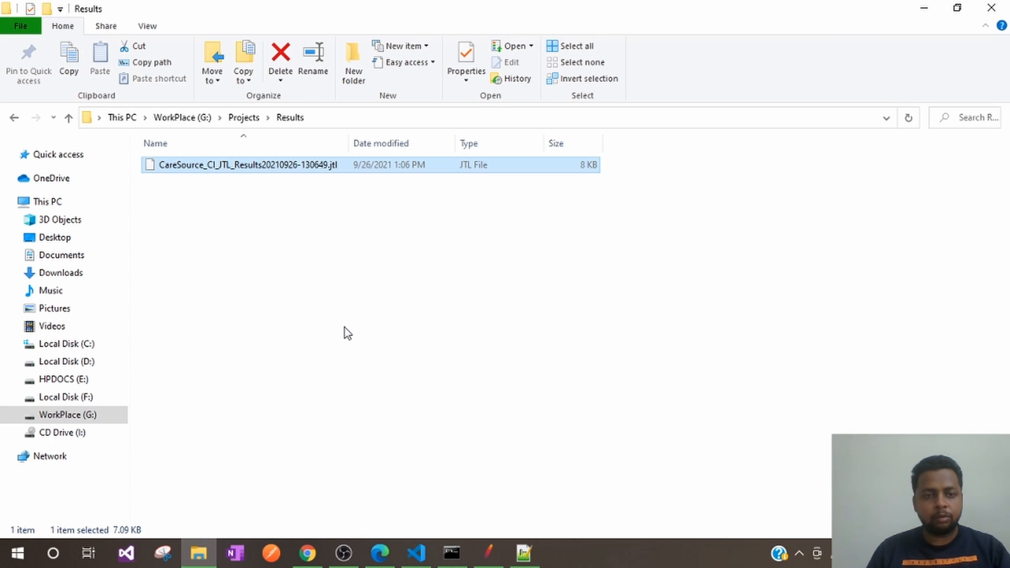
{"action": "mouse_move", "coordinate": [335, 206]}
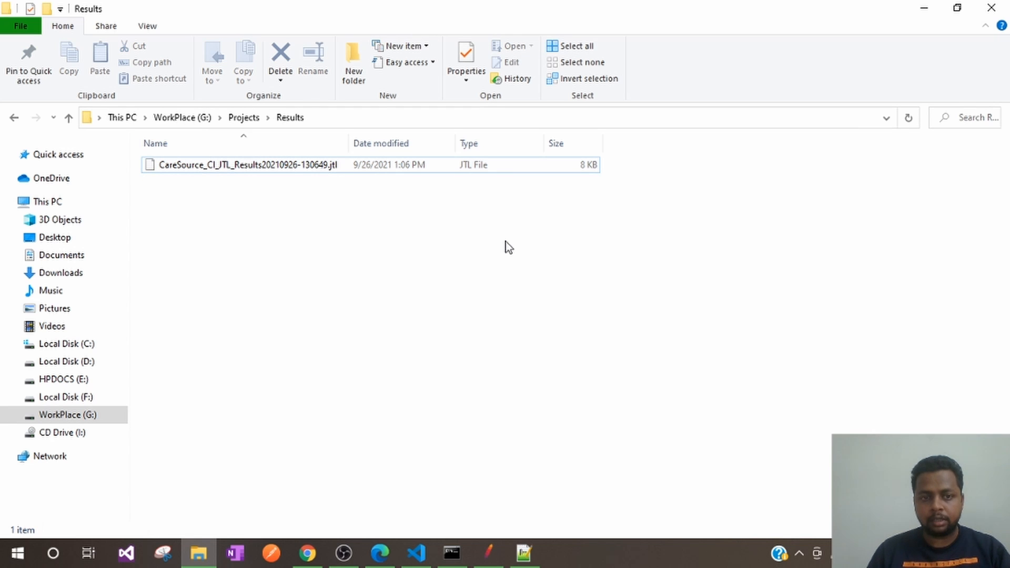
{"action": "left_click", "coordinate": [244, 164]}
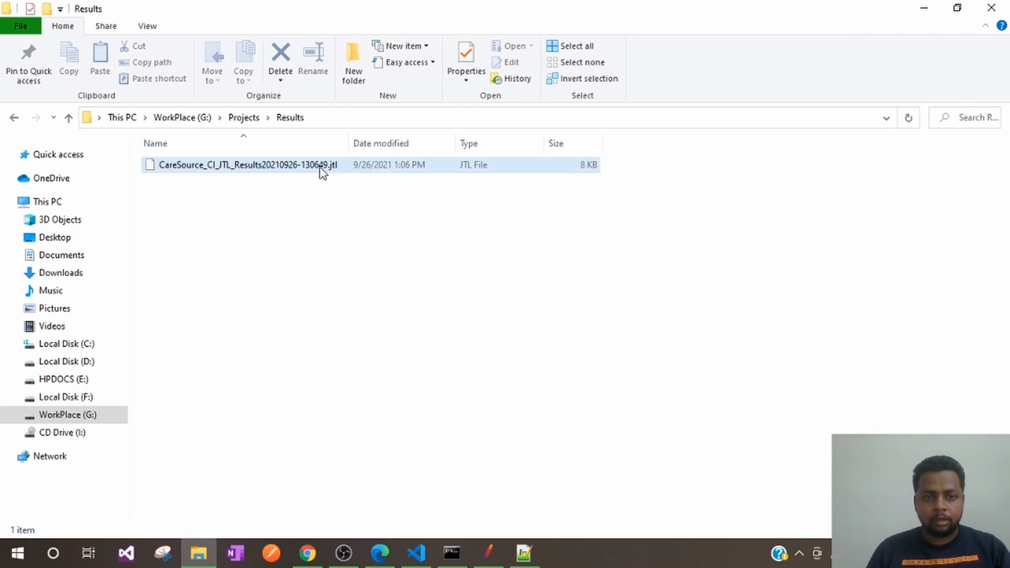
{"action": "left_click", "coordinate": [244, 164]}
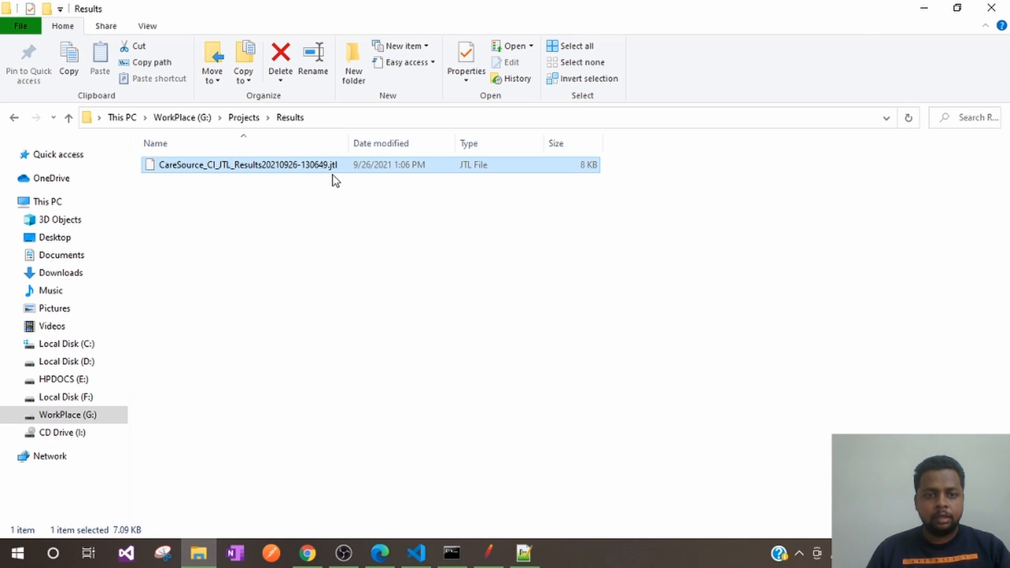
{"action": "mouse_move", "coordinate": [370, 209]}
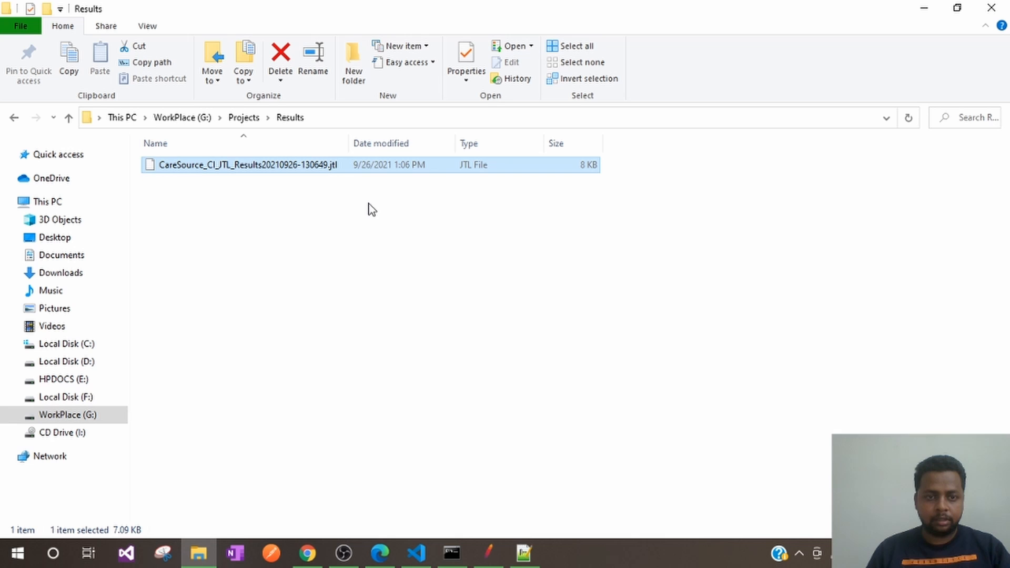
{"action": "mouse_move", "coordinate": [328, 102]}
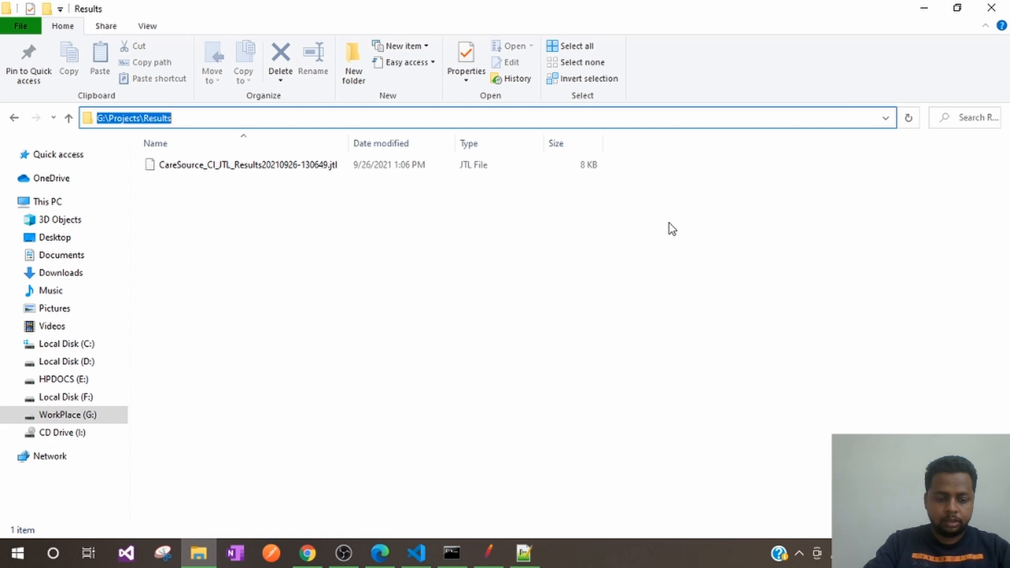
Launch JMeter by entering jmeter in the Results folder address bar.
{"action": "type", "text": "jmeter"}
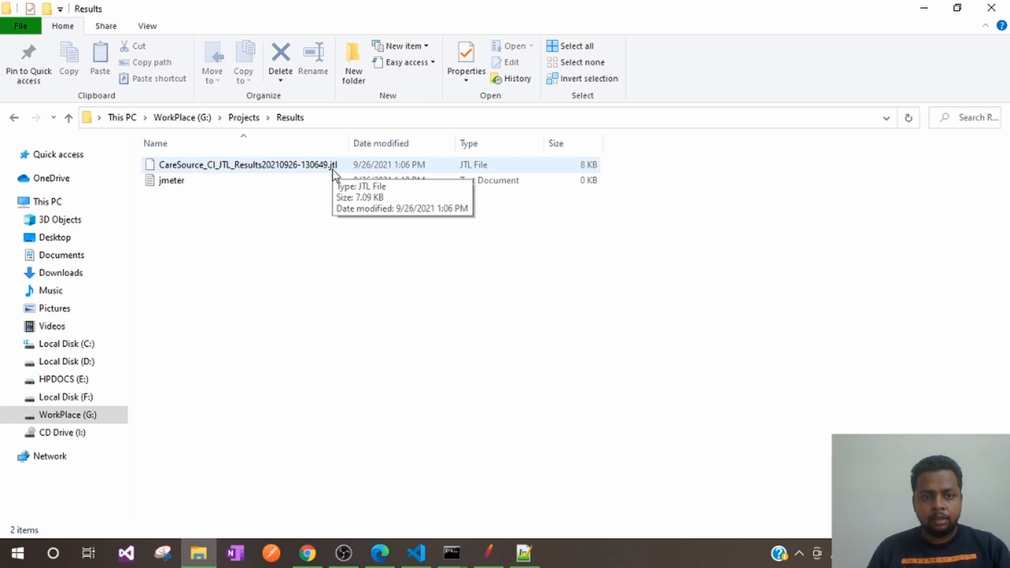
{"action": "left_click", "coordinate": [247, 164]}
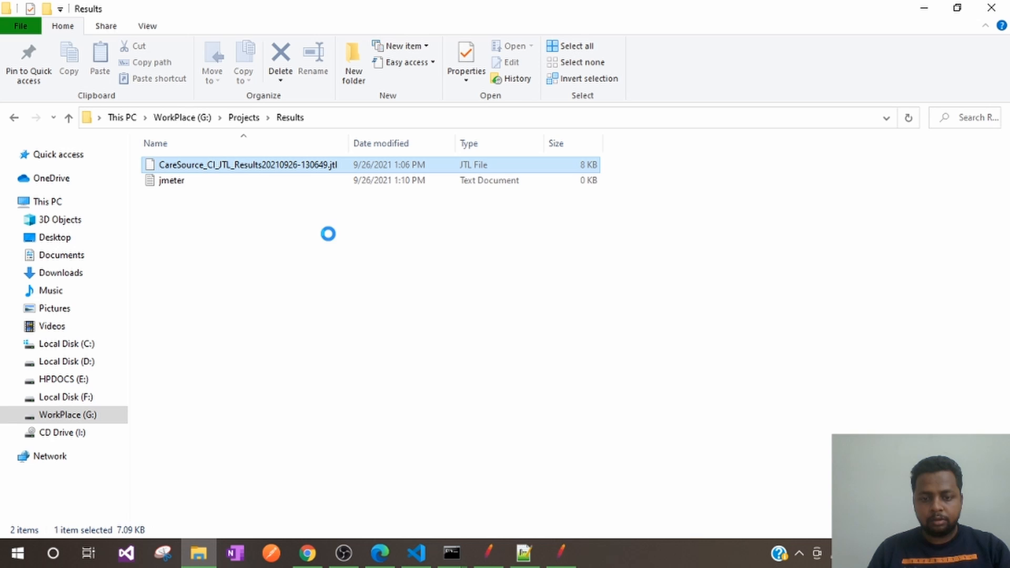
{"action": "left_click", "coordinate": [562, 553]}
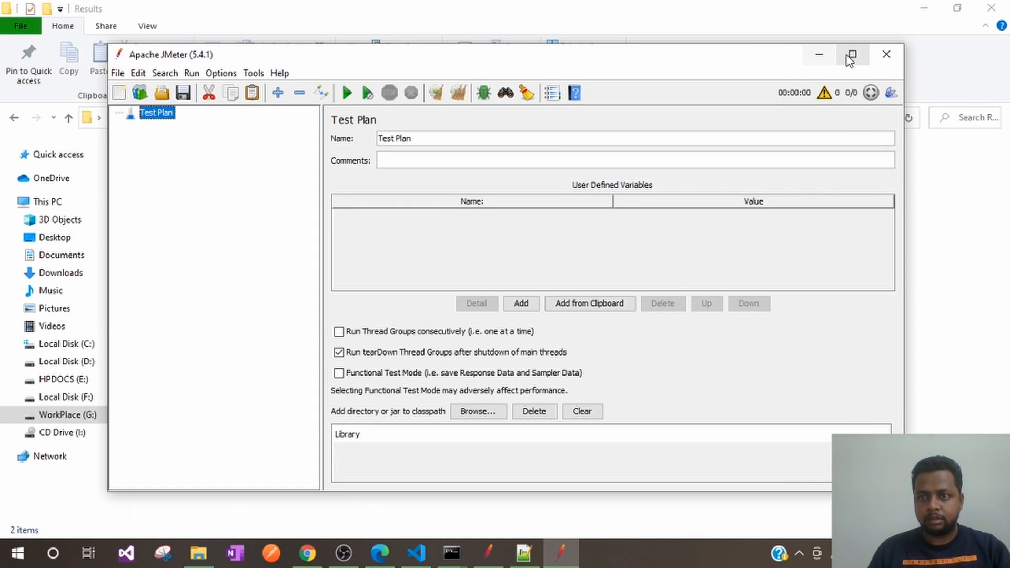
{"action": "mouse_move", "coordinate": [852, 54]}
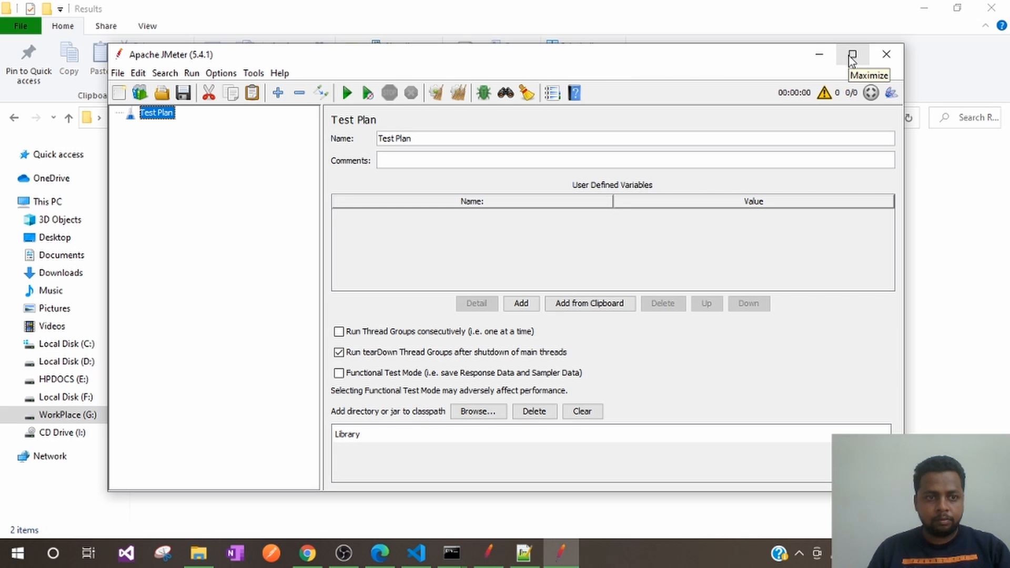
Maximize JMeter and add a View Results Tree listener from the Test Plan's context menu.
{"action": "left_click", "coordinate": [851, 55]}
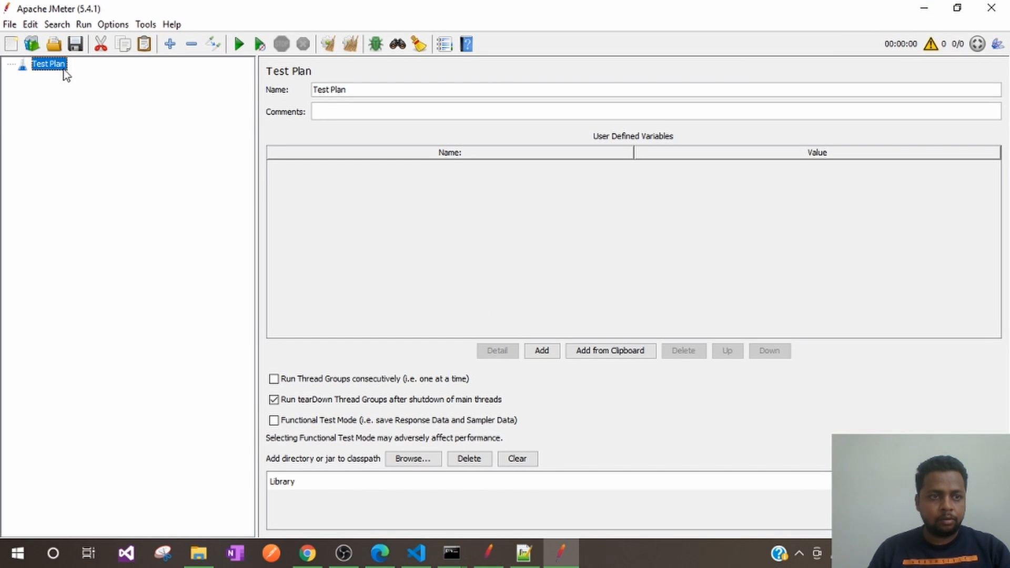
{"action": "right_click", "coordinate": [48, 64]}
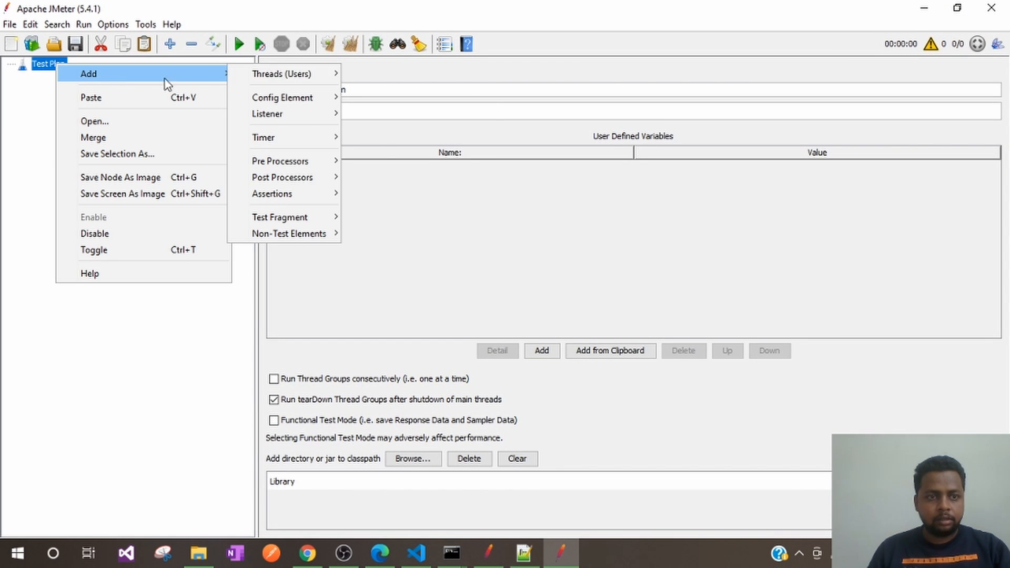
{"action": "mouse_move", "coordinate": [267, 114]}
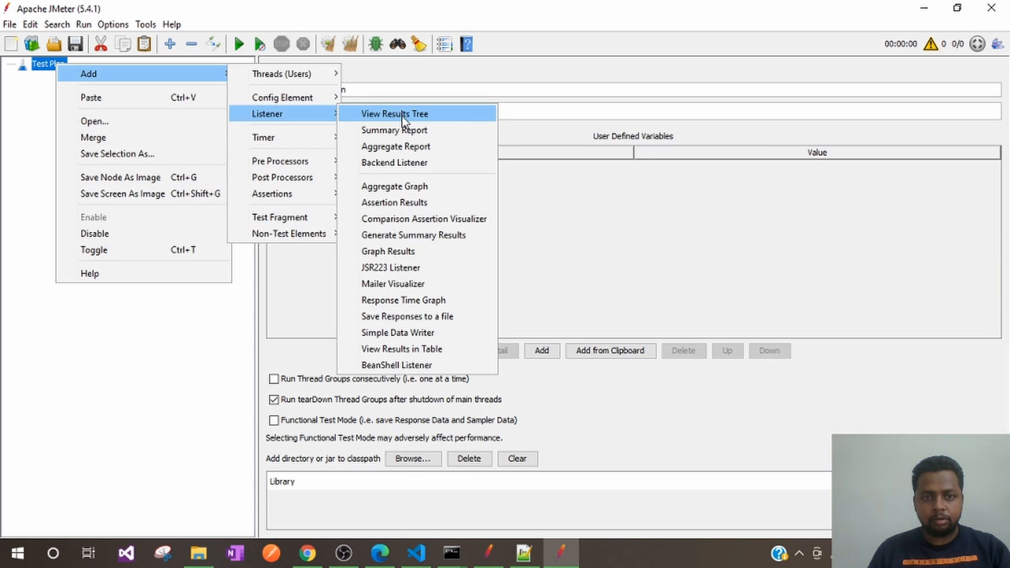
{"action": "left_click", "coordinate": [393, 114]}
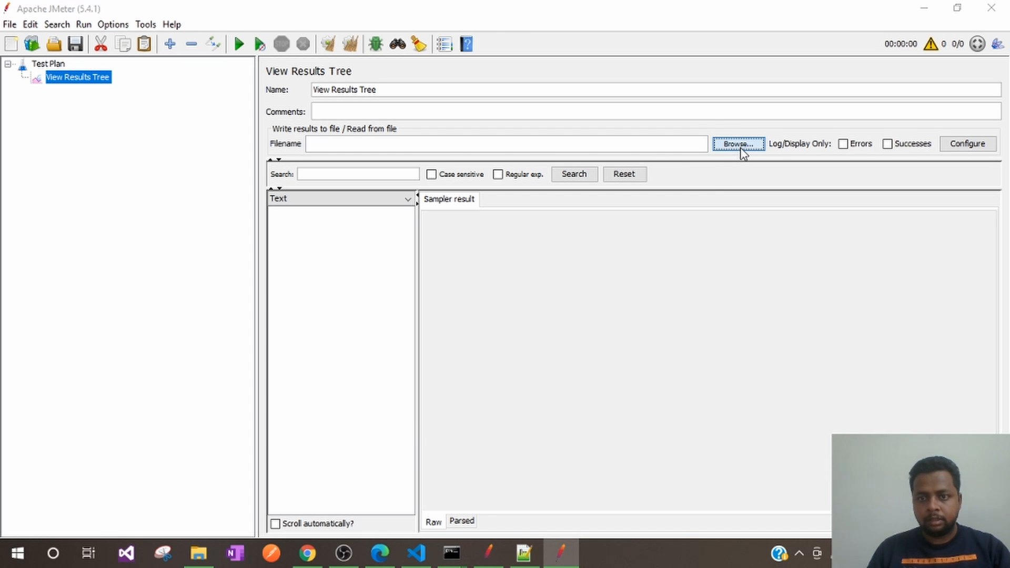
Browse to the Results folder and load the CareSource JTL file into the listener.
{"action": "left_click", "coordinate": [738, 143]}
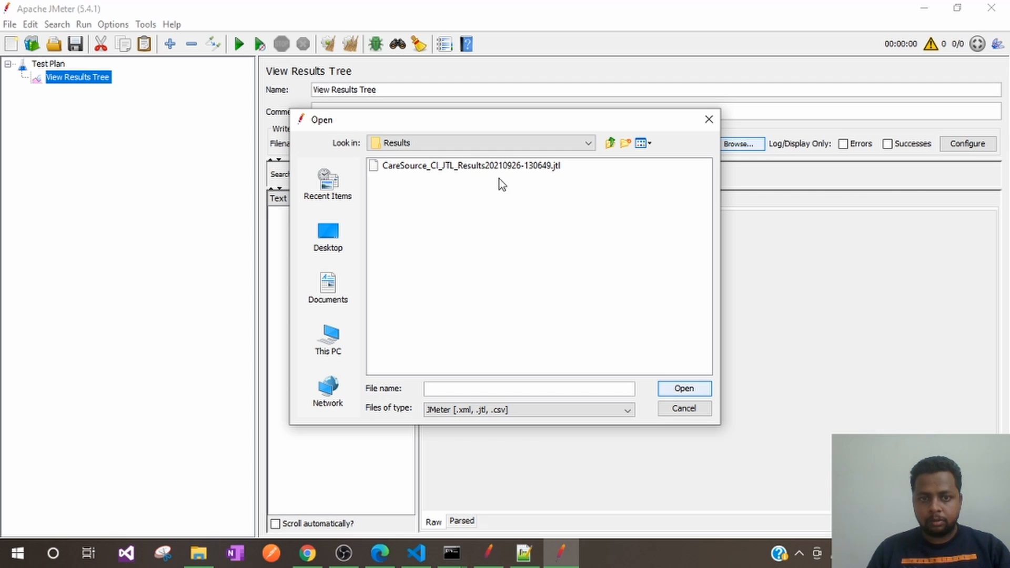
{"action": "mouse_move", "coordinate": [443, 179]}
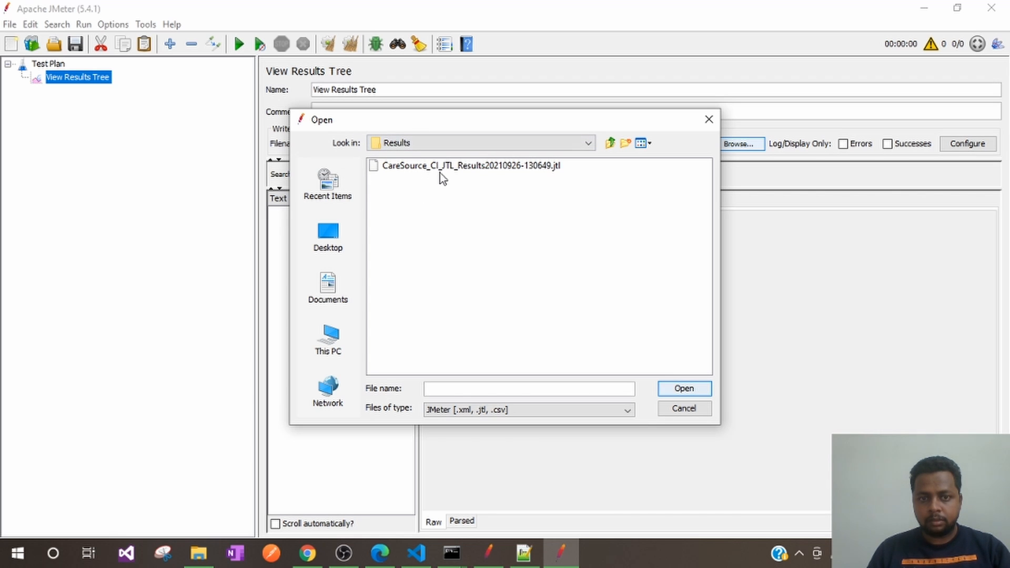
{"action": "left_click", "coordinate": [684, 388]}
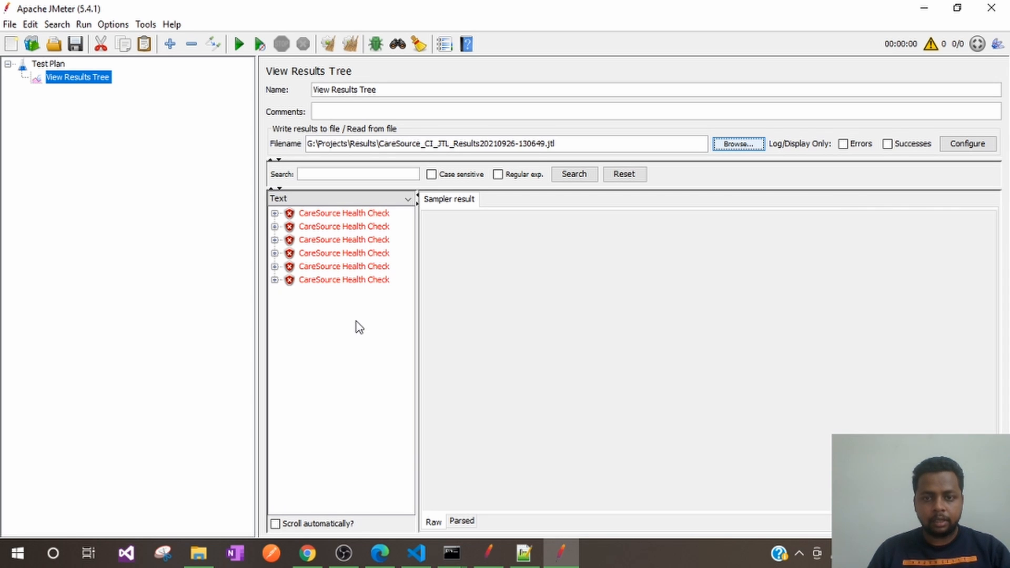
{"action": "mouse_move", "coordinate": [291, 226]}
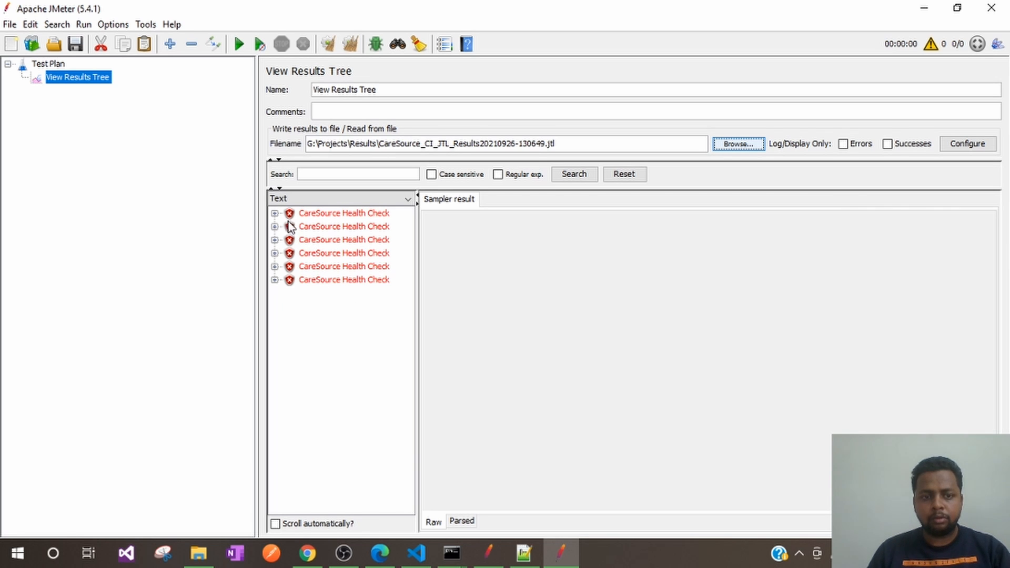
Expand the first failed Health Check and view the query's request and health check URL.
{"action": "left_click", "coordinate": [275, 213]}
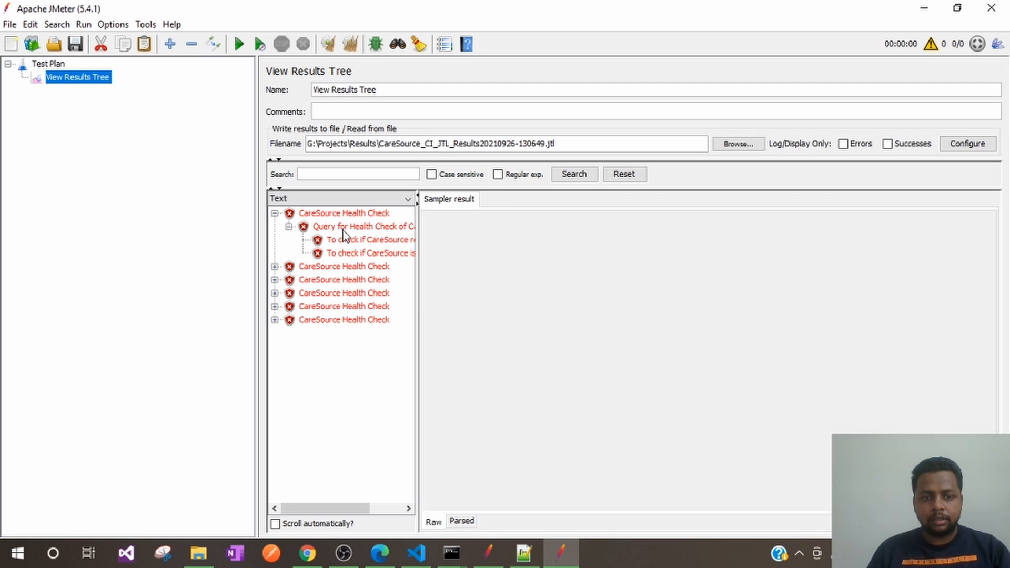
{"action": "left_click", "coordinate": [361, 226]}
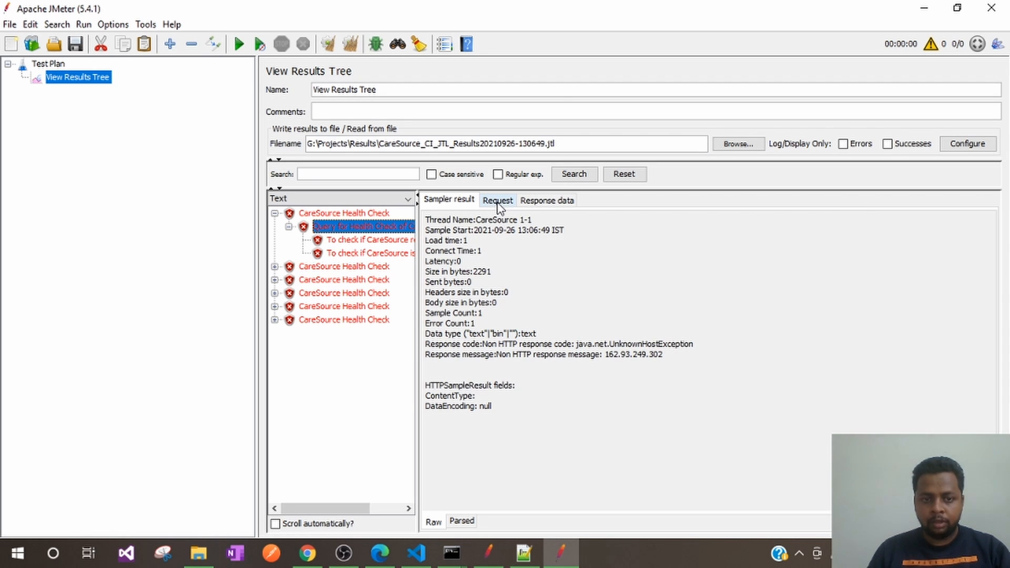
{"action": "left_click", "coordinate": [344, 213]}
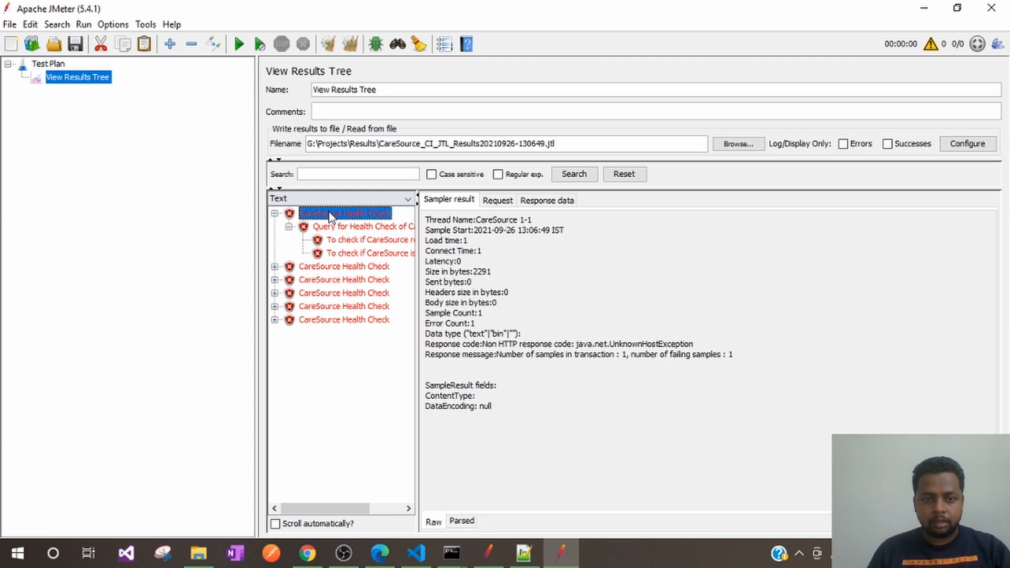
{"action": "left_click", "coordinate": [362, 226]}
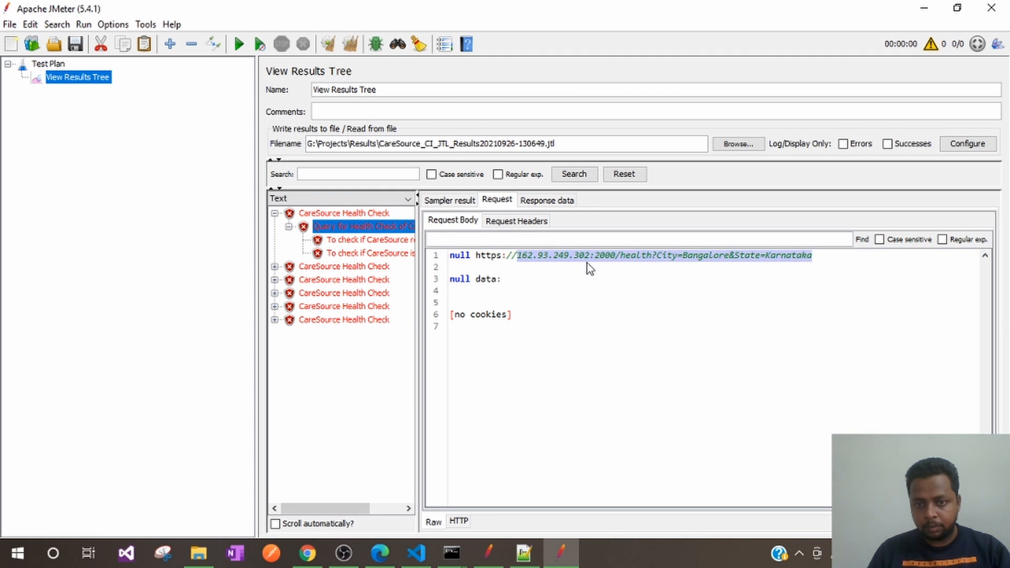
{"action": "double_click", "coordinate": [603, 255]}
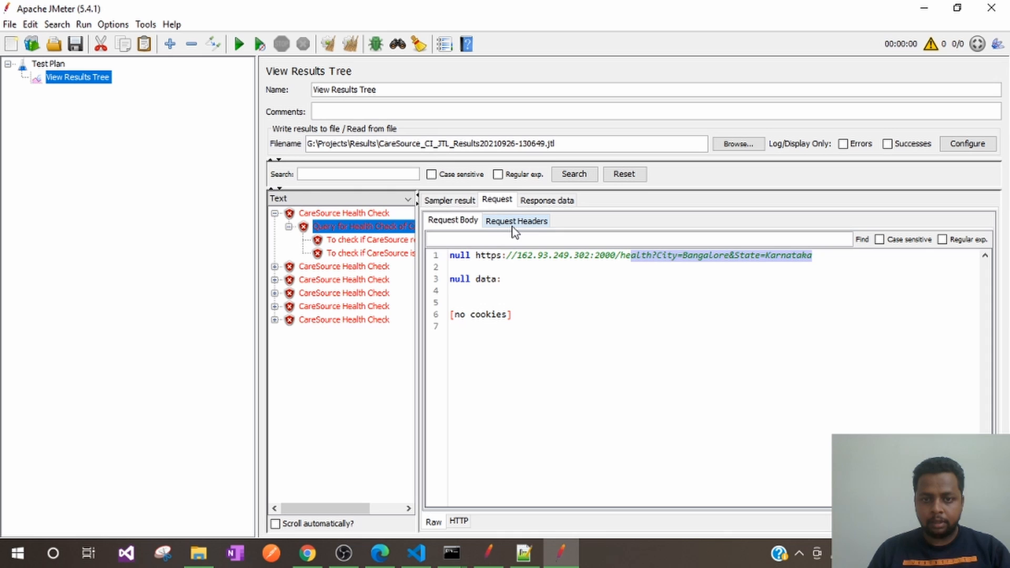
Check the request headers and the failed 200 OK and Healthy assertion messages.
{"action": "left_click", "coordinate": [516, 221]}
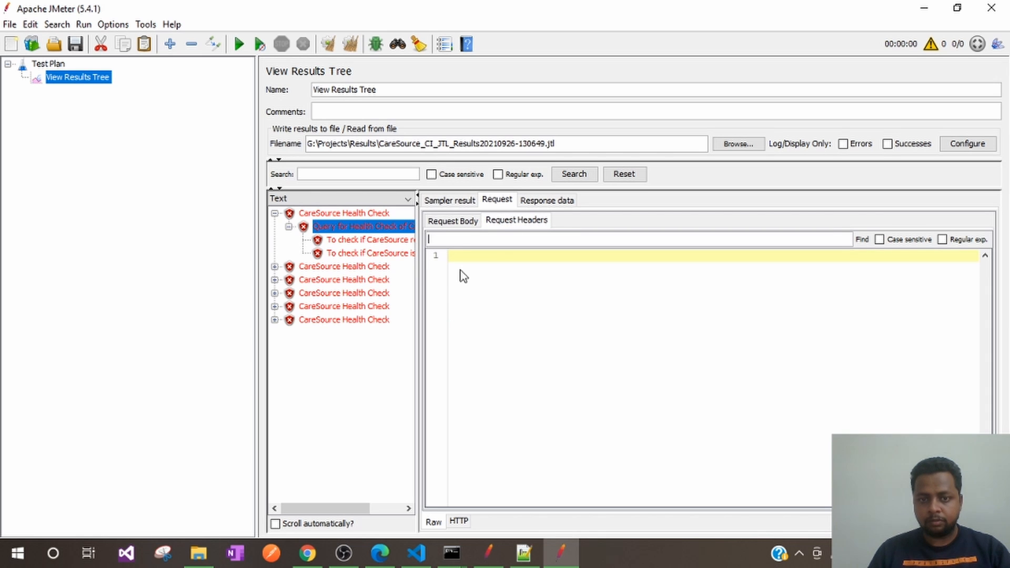
{"action": "mouse_move", "coordinate": [636, 296]}
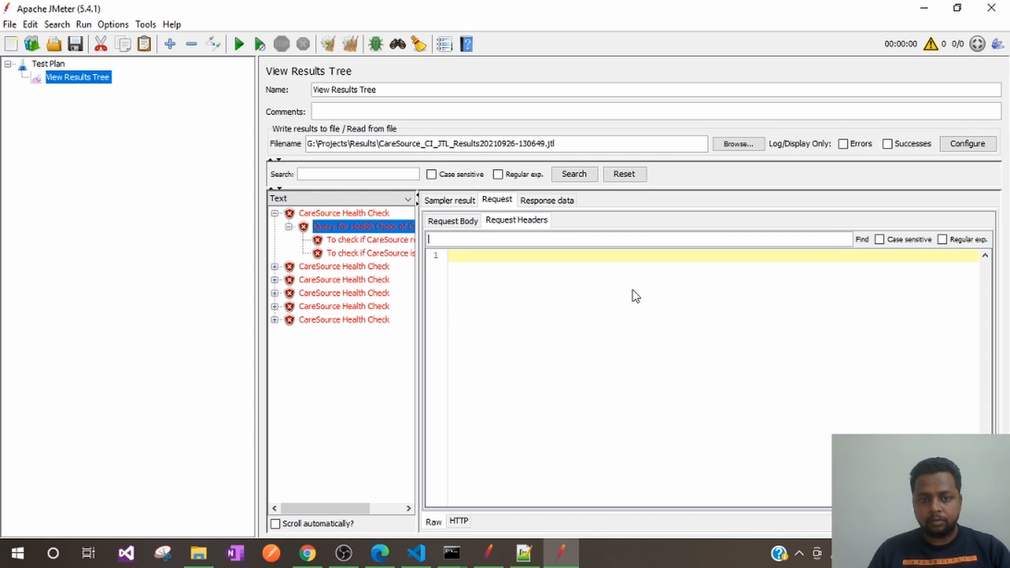
{"action": "left_click", "coordinate": [371, 239]}
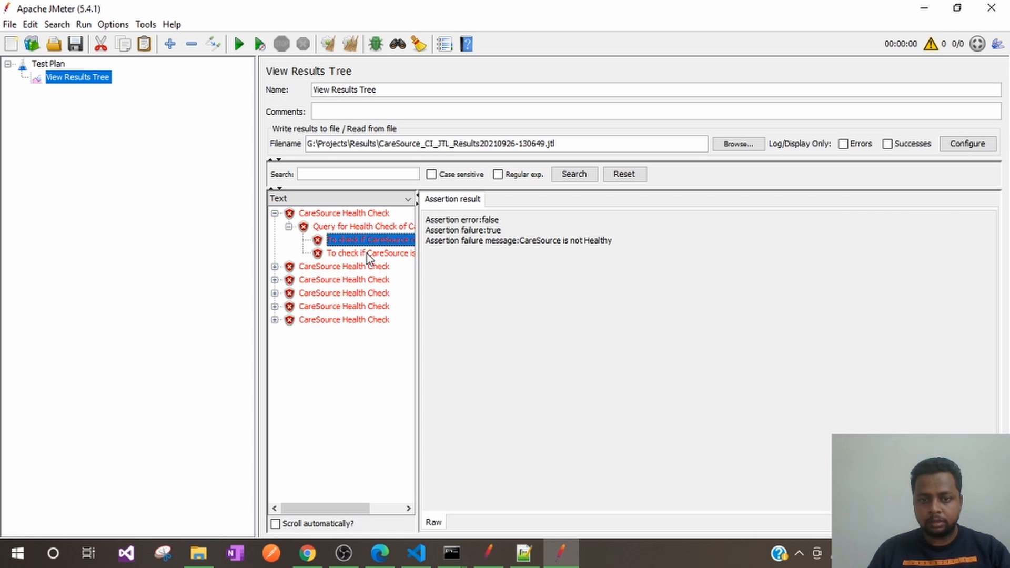
{"action": "left_click", "coordinate": [371, 252]}
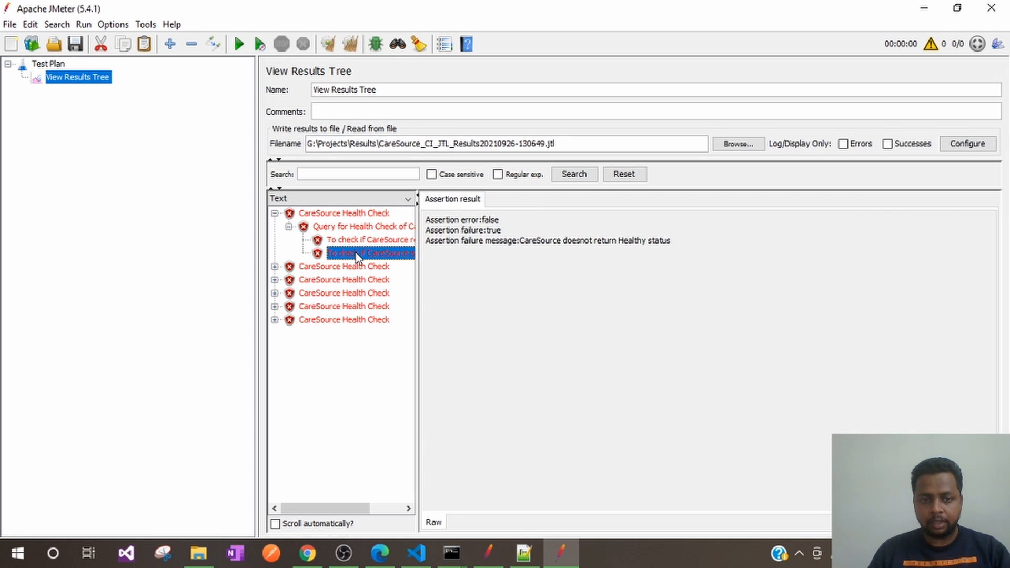
{"action": "left_click", "coordinate": [361, 226]}
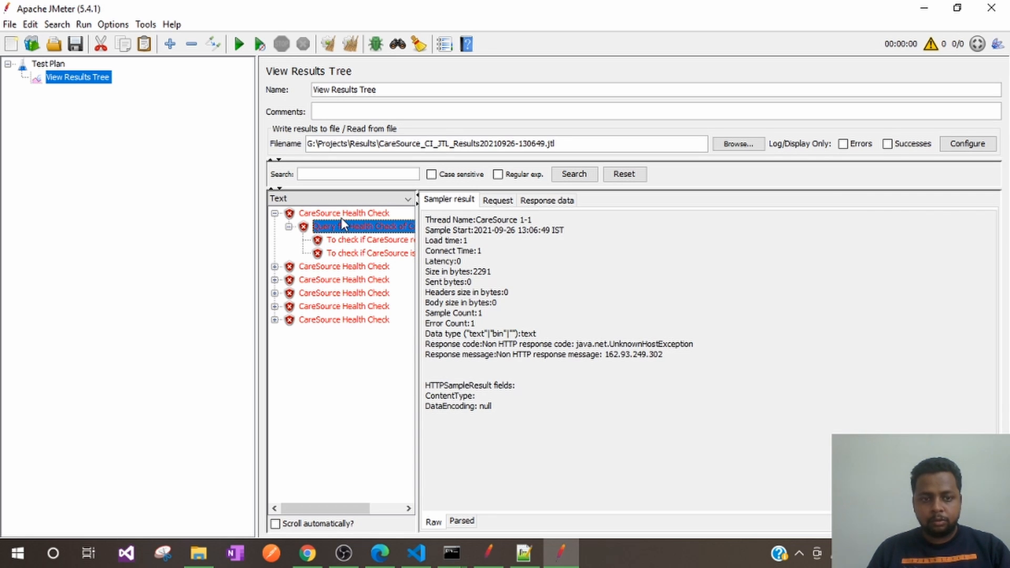
{"action": "left_click", "coordinate": [342, 213]}
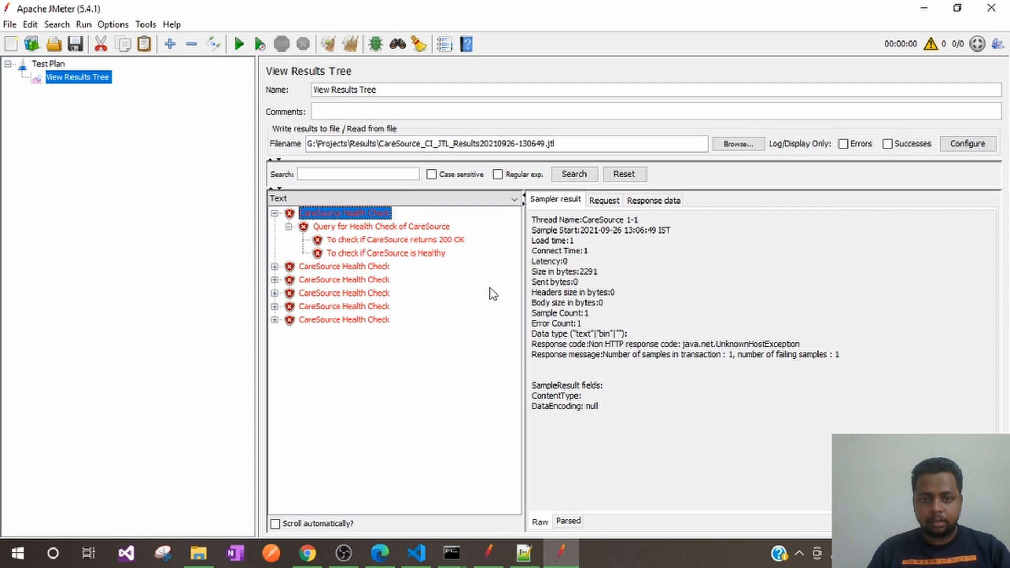
{"action": "left_click", "coordinate": [382, 226]}
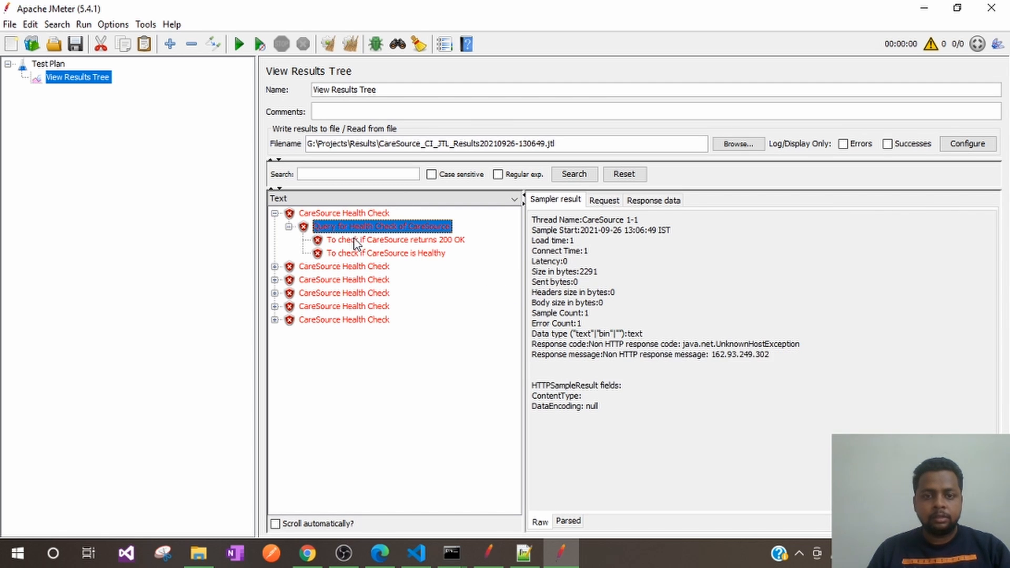
{"action": "left_click", "coordinate": [385, 253]}
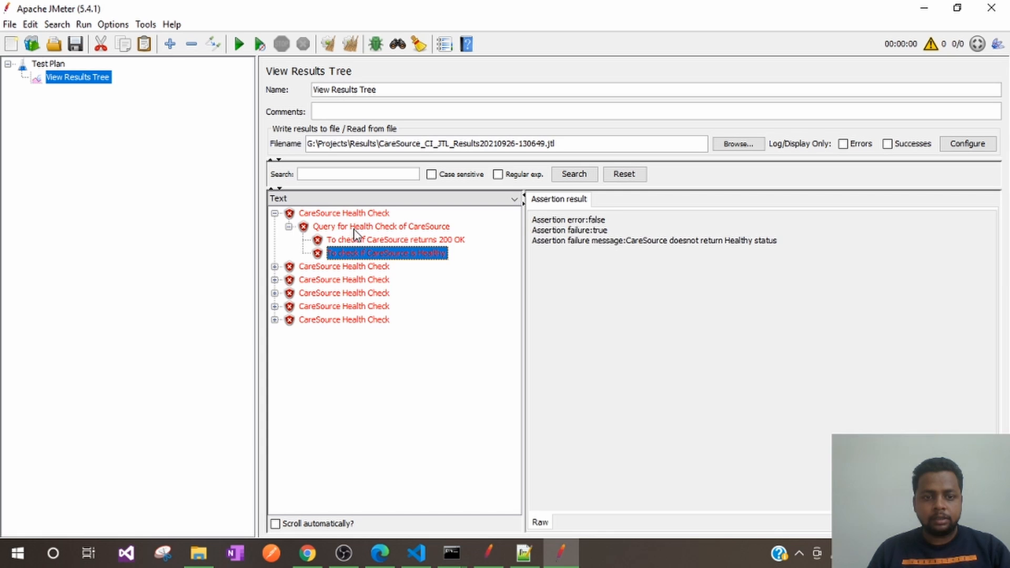
{"action": "left_click", "coordinate": [343, 212]}
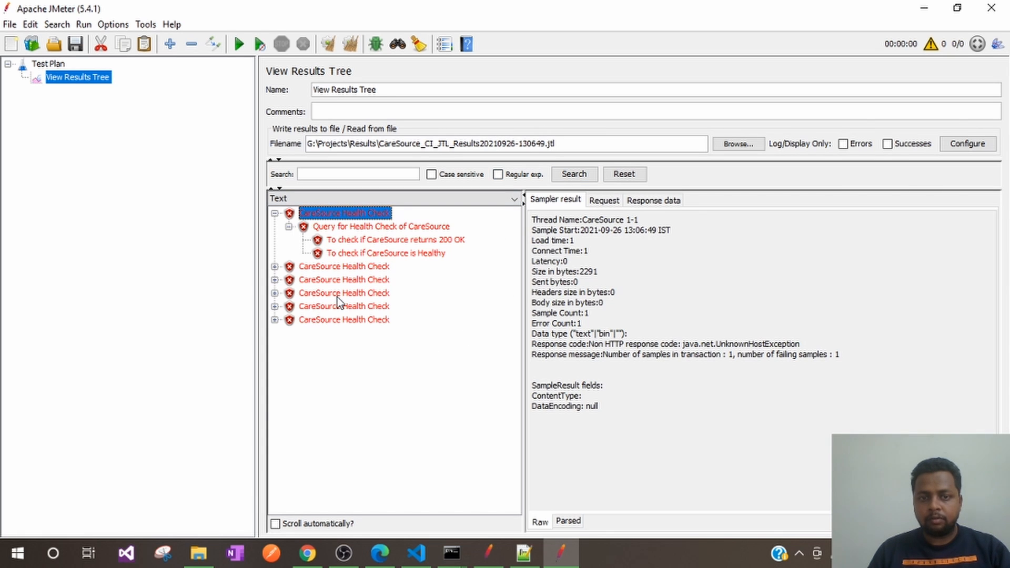
{"action": "mouse_move", "coordinate": [370, 384]}
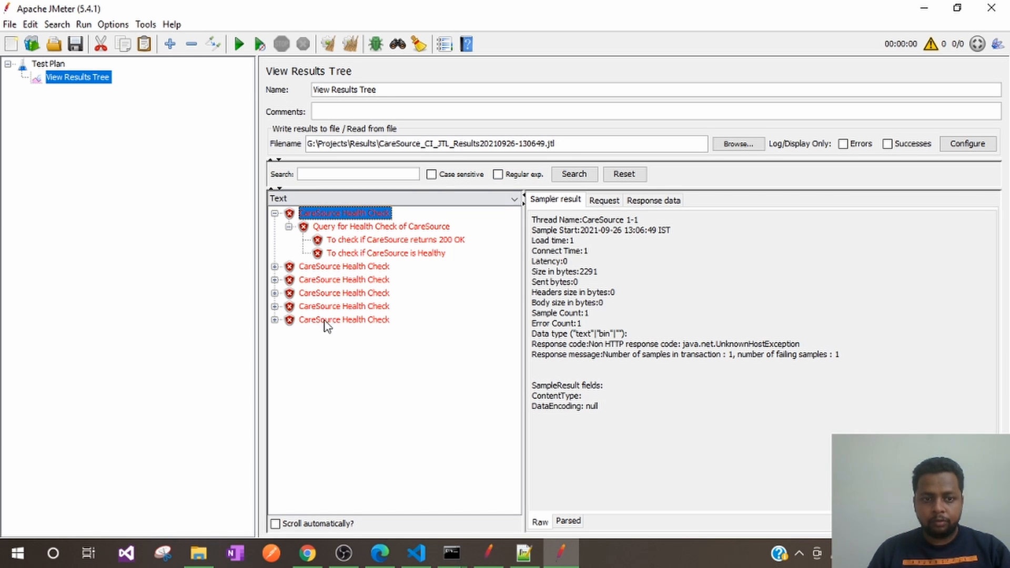
{"action": "mouse_move", "coordinate": [359, 341]}
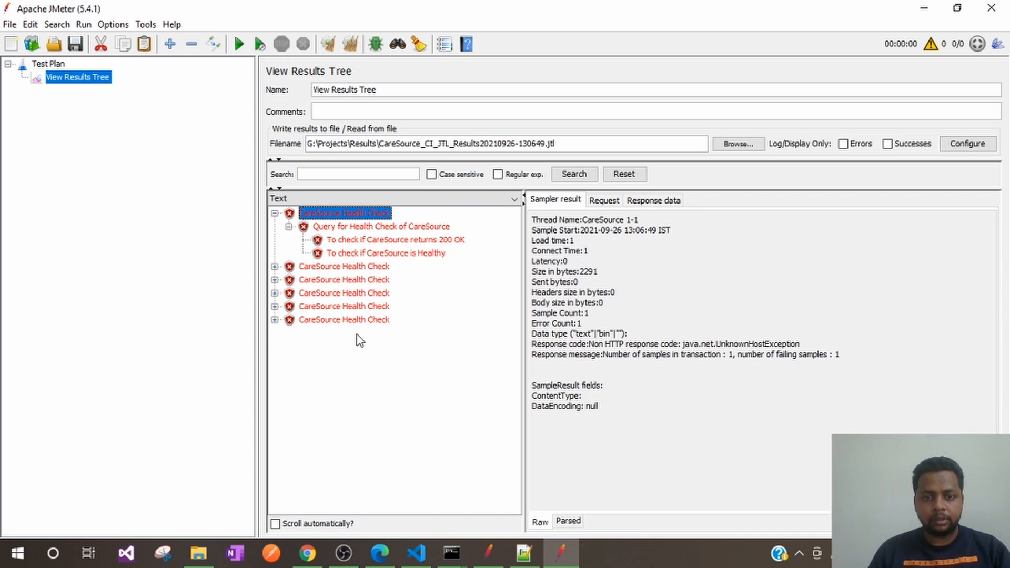
{"action": "mouse_move", "coordinate": [361, 352]}
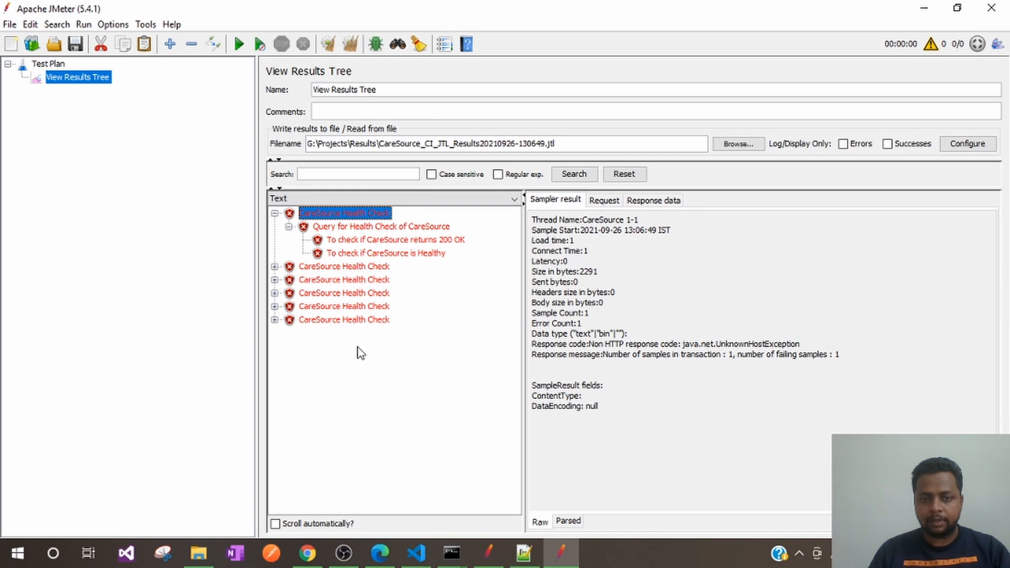
{"action": "mouse_move", "coordinate": [393, 364]}
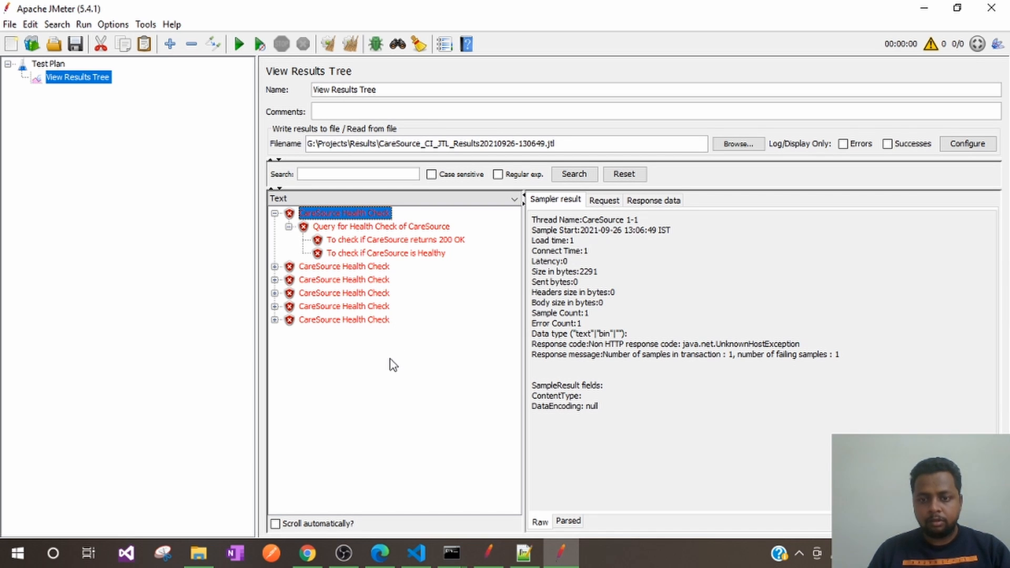